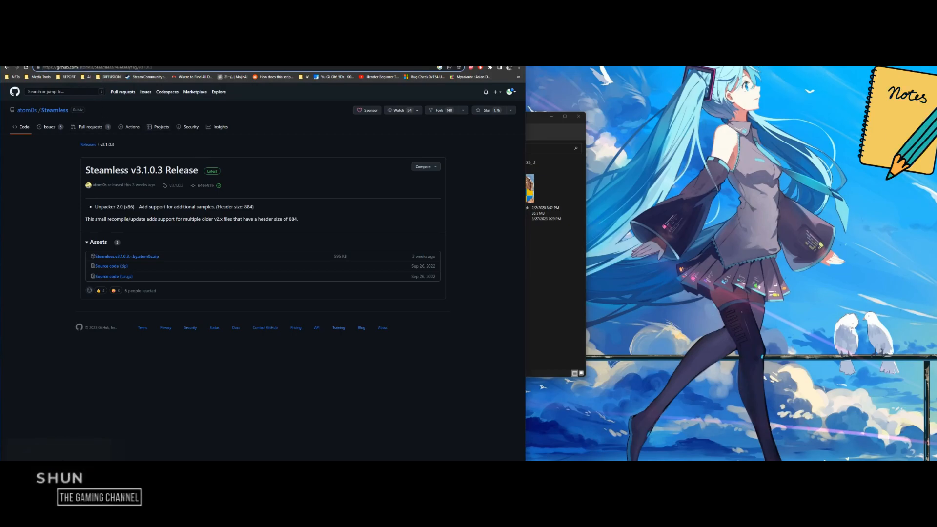
{"action": "mouse_move", "coordinate": [125, 256]}
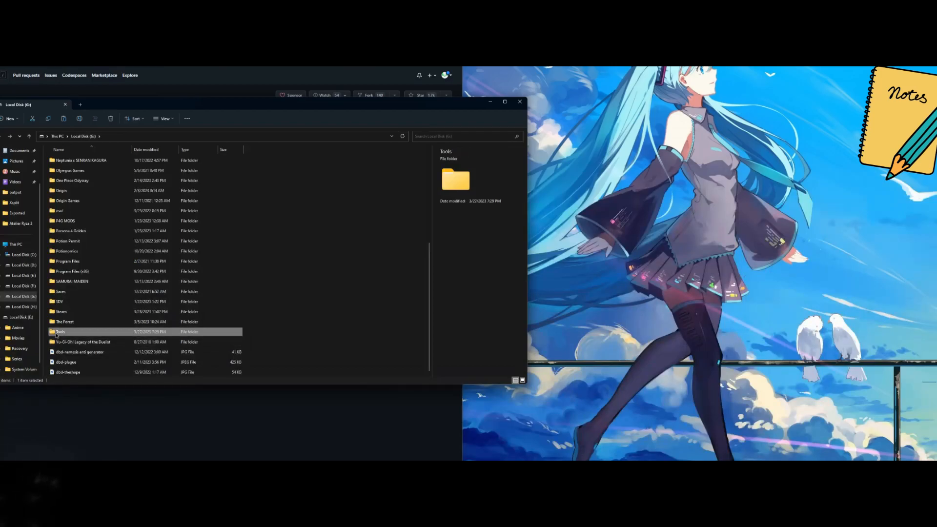
Launch Steamless.exe from G:\Tools\Steamless3103.
{"action": "double_click", "coordinate": [60, 332]}
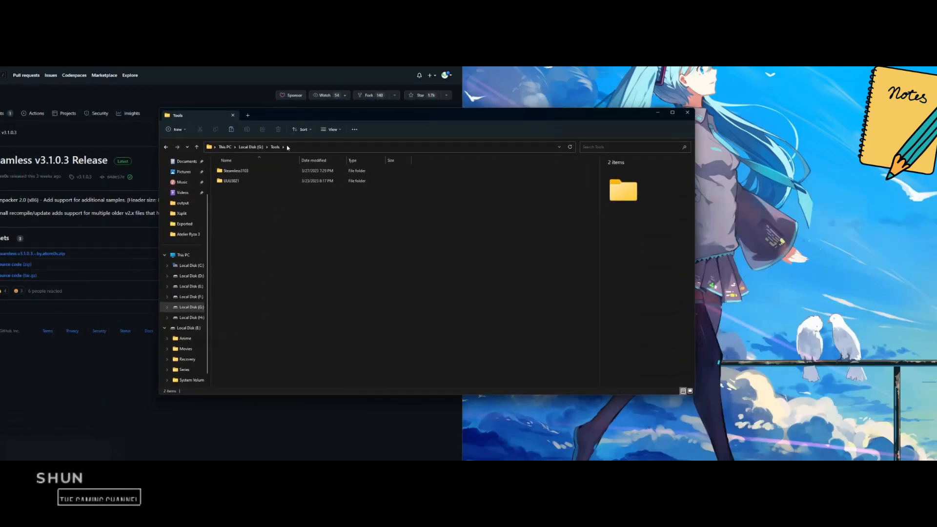
{"action": "double_click", "coordinate": [235, 170]}
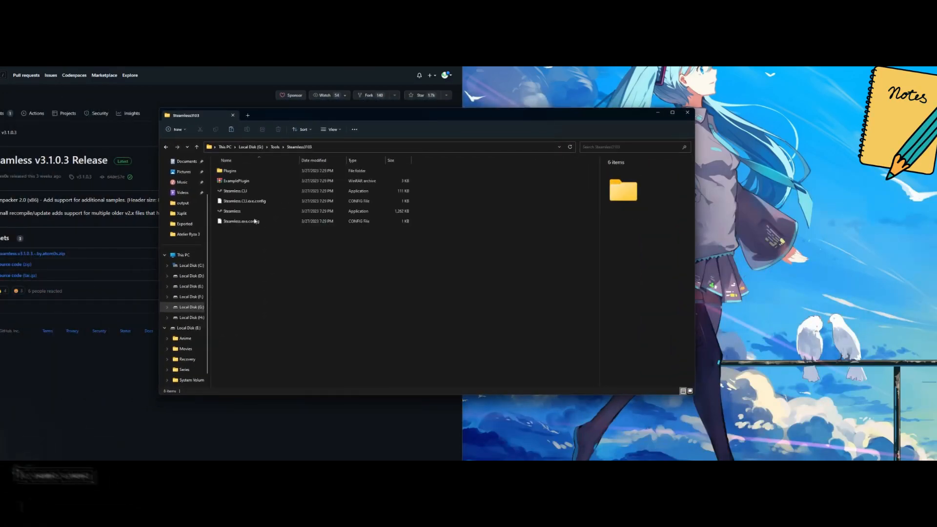
{"action": "left_click", "coordinate": [231, 211]}
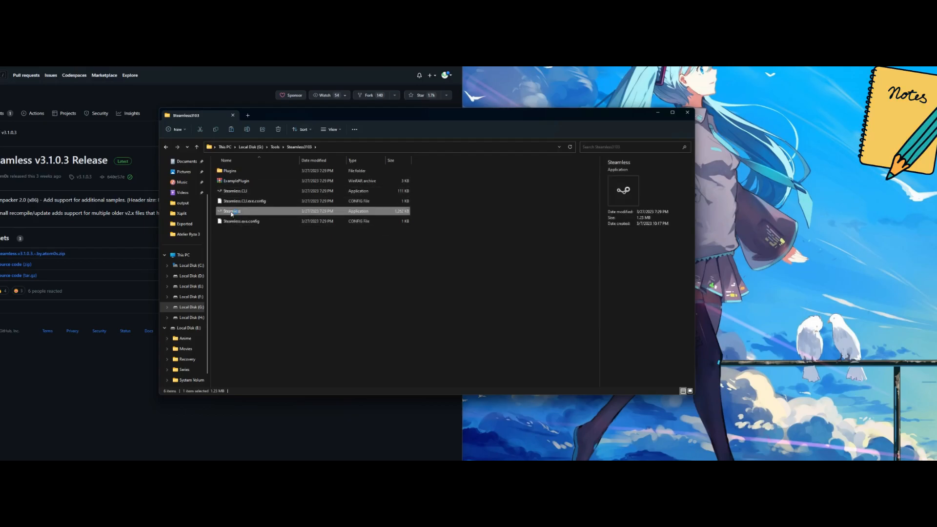
{"action": "double_click", "coordinate": [231, 211]}
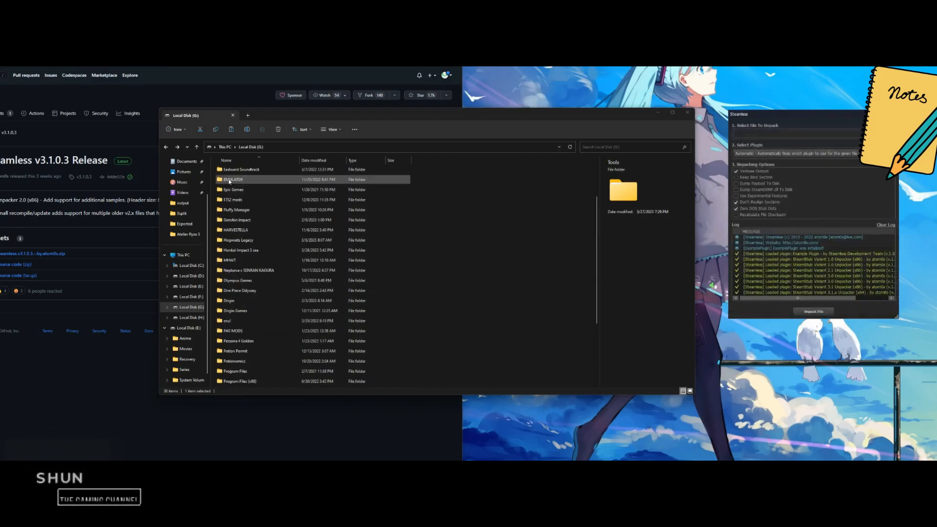
Select G:\Atelier Ryza 3\Atelier_Ryza_3.exe as the target and unpack it.
{"action": "double_click", "coordinate": [234, 179]}
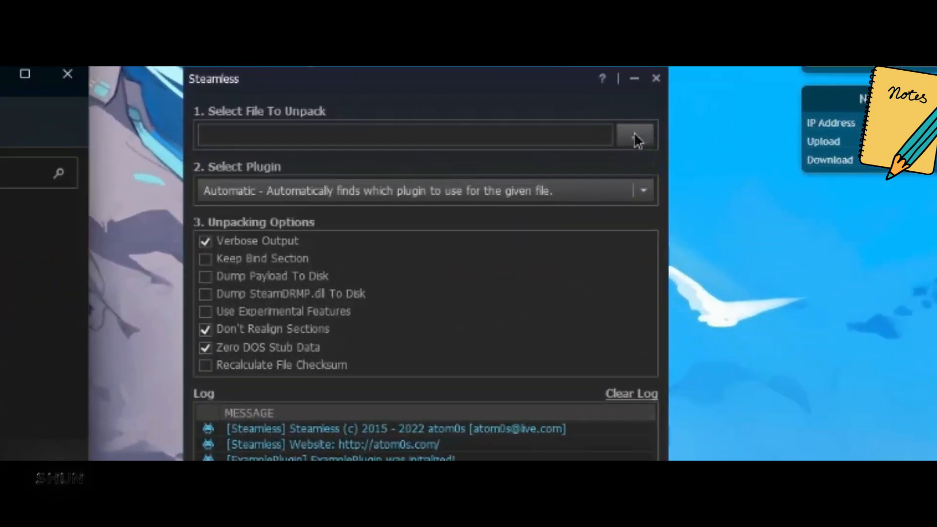
{"action": "left_click", "coordinate": [635, 136]}
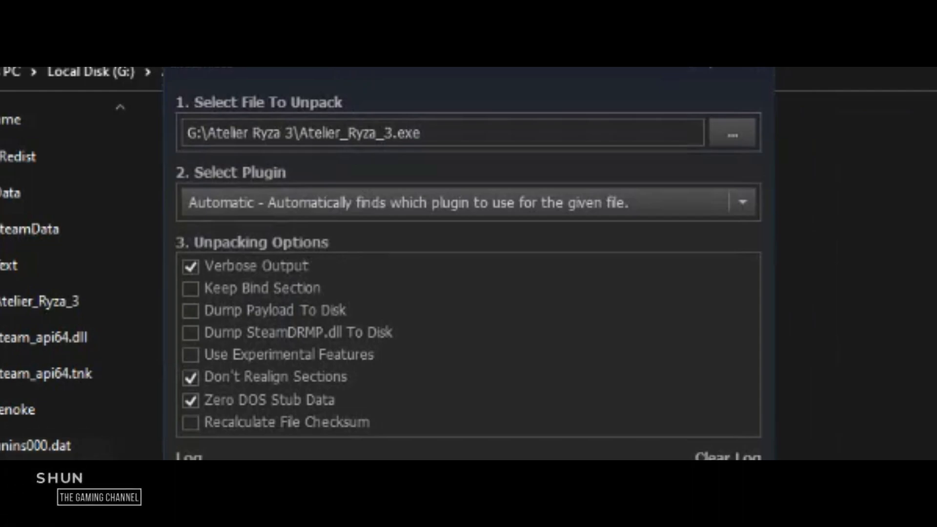
{"action": "left_click", "coordinate": [397, 453]}
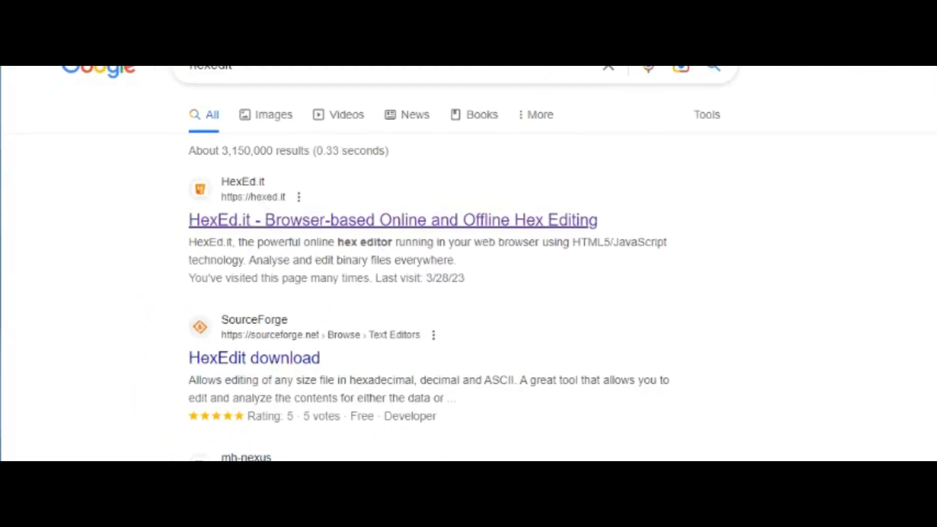
Open the HexEd.it online hex editor from the search results.
{"action": "left_click", "coordinate": [392, 219]}
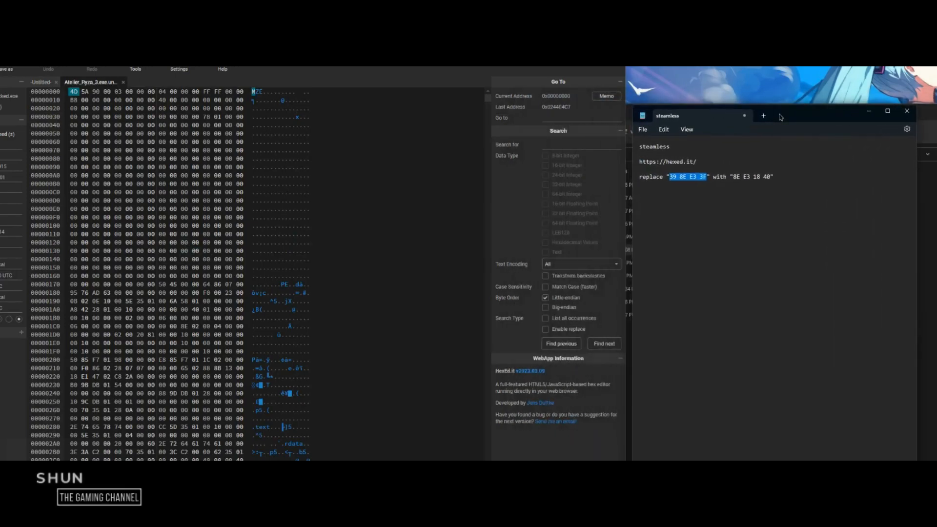
Find the bytes 39 8E E3 3F and replace them with 8E E3 18 40.
{"action": "right_click", "coordinate": [688, 176]}
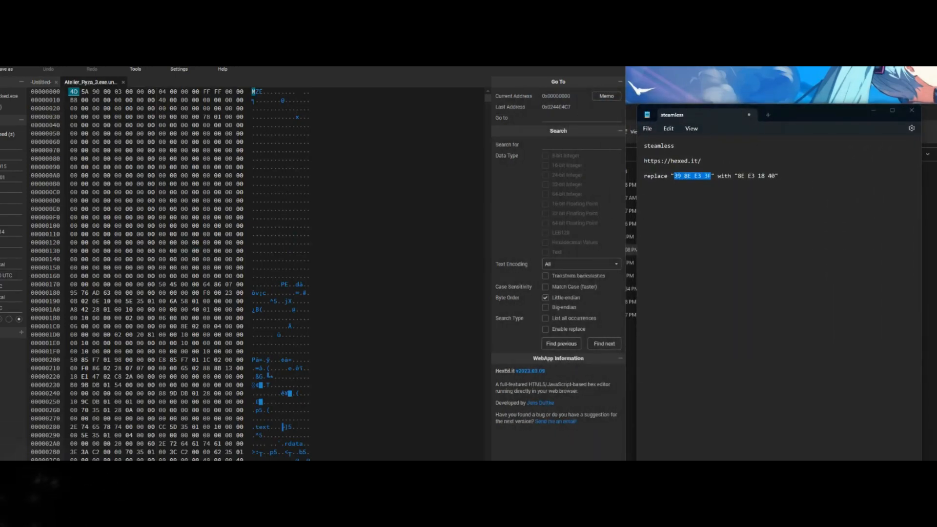
{"action": "left_click", "coordinate": [580, 144]}
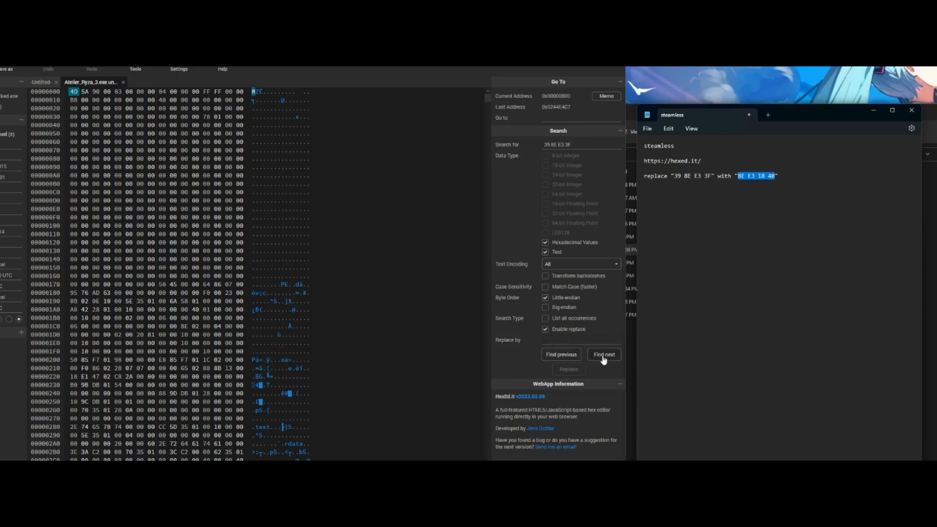
{"action": "left_click", "coordinate": [603, 354]}
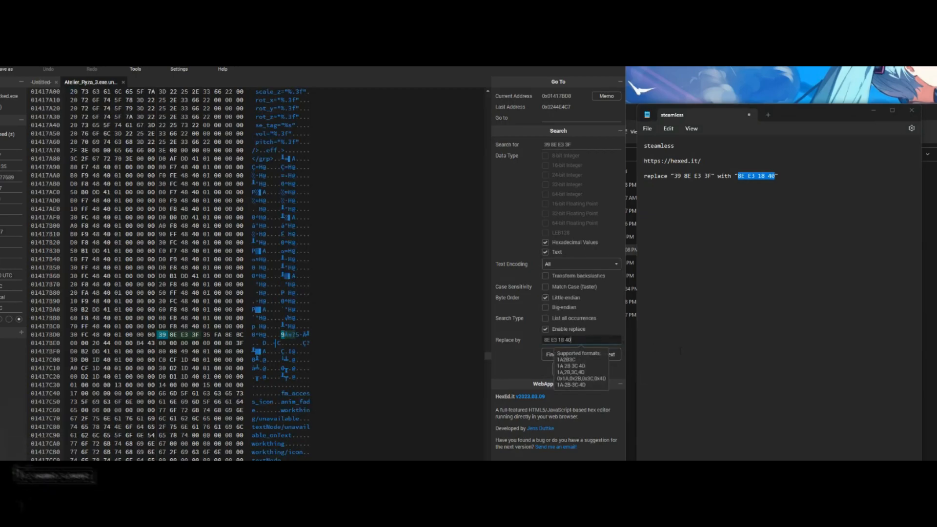
{"action": "left_click", "coordinate": [602, 354]}
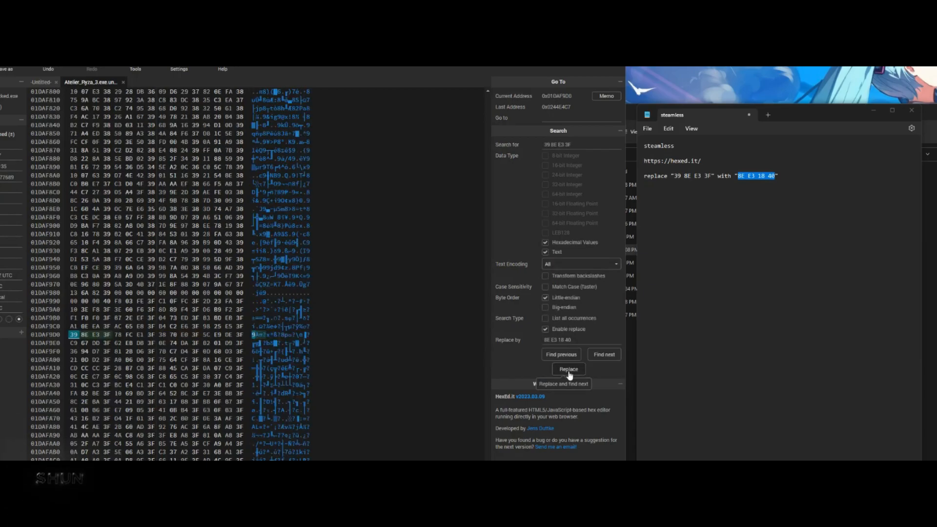
{"action": "left_click", "coordinate": [568, 369]}
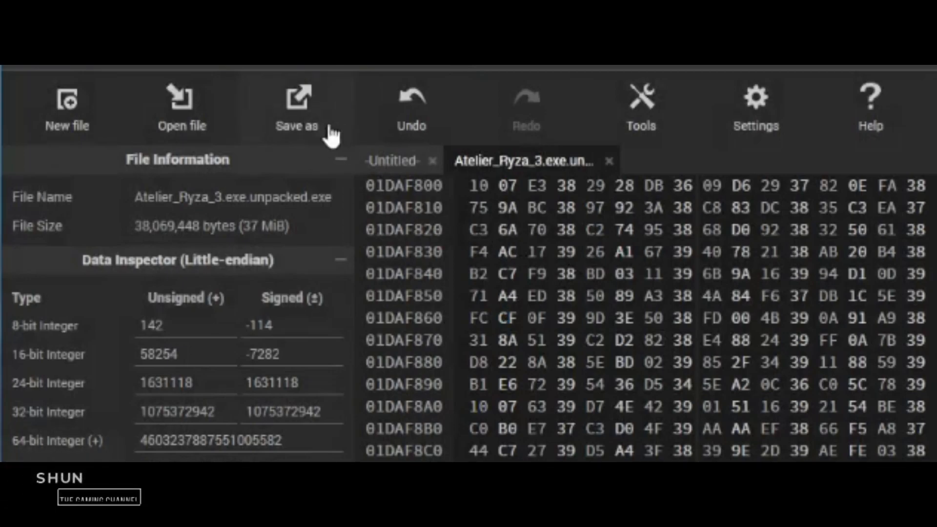
Save the patched Atelier_Ryza_3.exe.unpacked.exe as a download.
{"action": "left_click", "coordinate": [296, 108]}
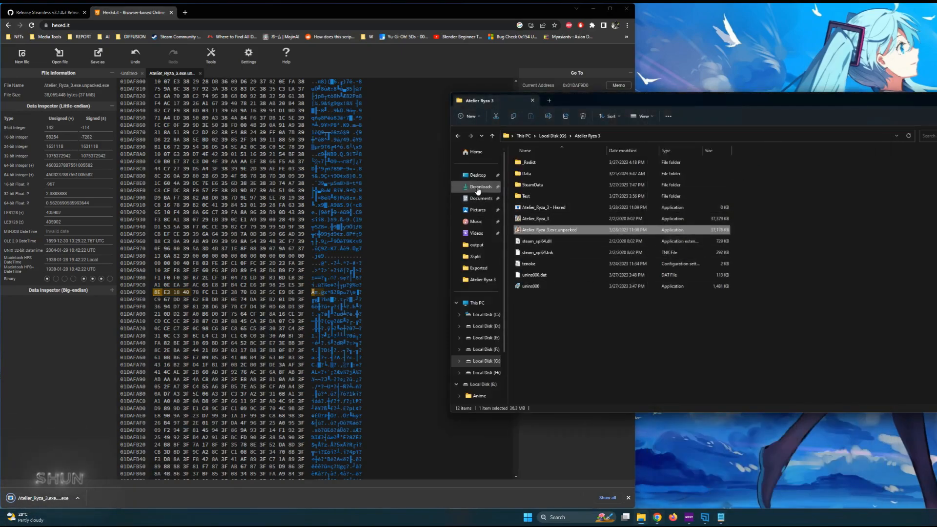
Move the patched exe into the game folder as Atelier_Ryza_3, keeping the original as 'Atelier_Ryza_3 - default'.
{"action": "left_click", "coordinate": [480, 187]}
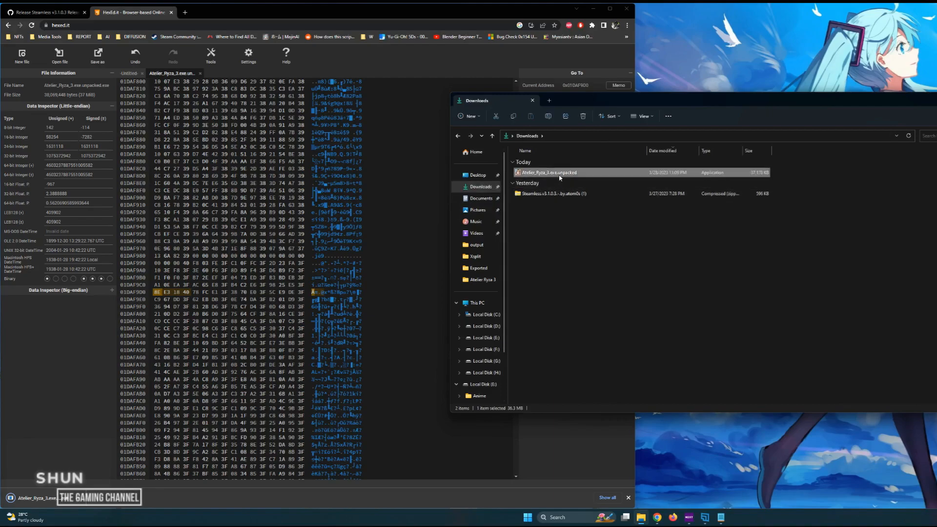
{"action": "mouse_move", "coordinate": [585, 296]}
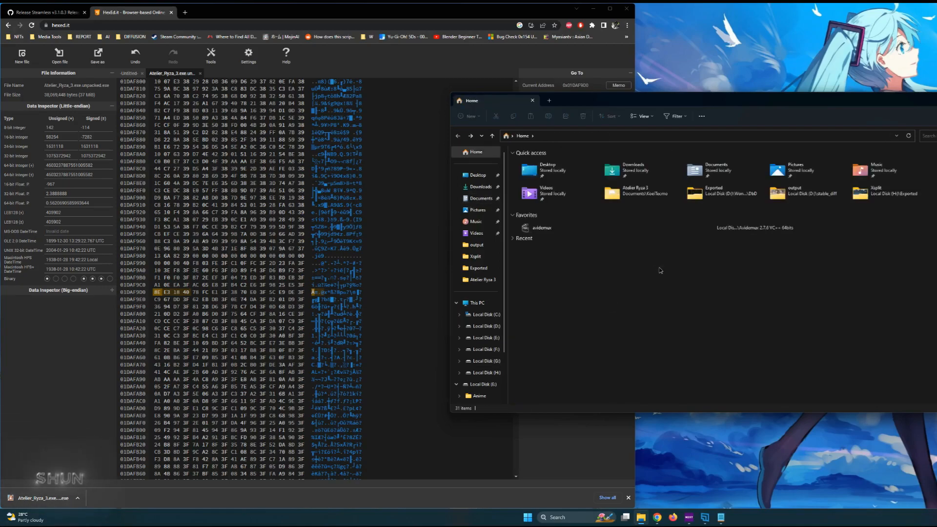
{"action": "left_click", "coordinate": [480, 187]}
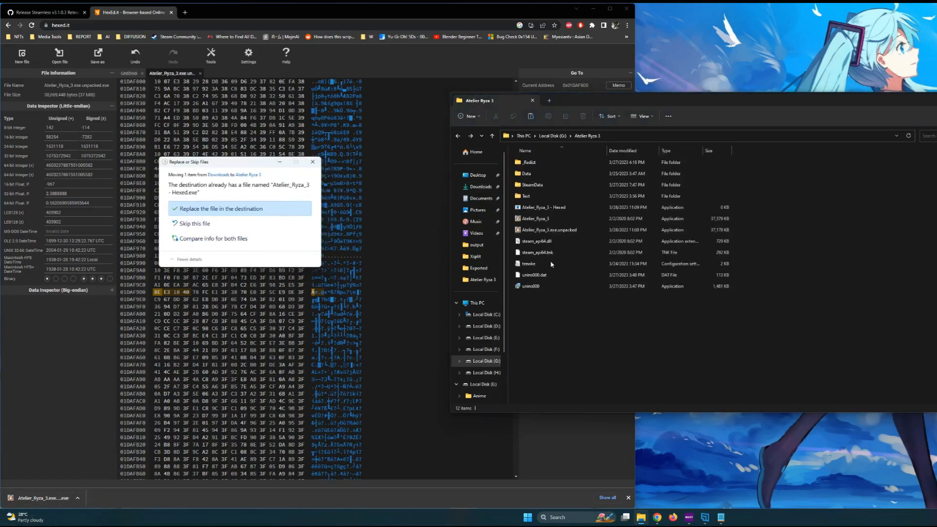
{"action": "left_click", "coordinate": [220, 208]}
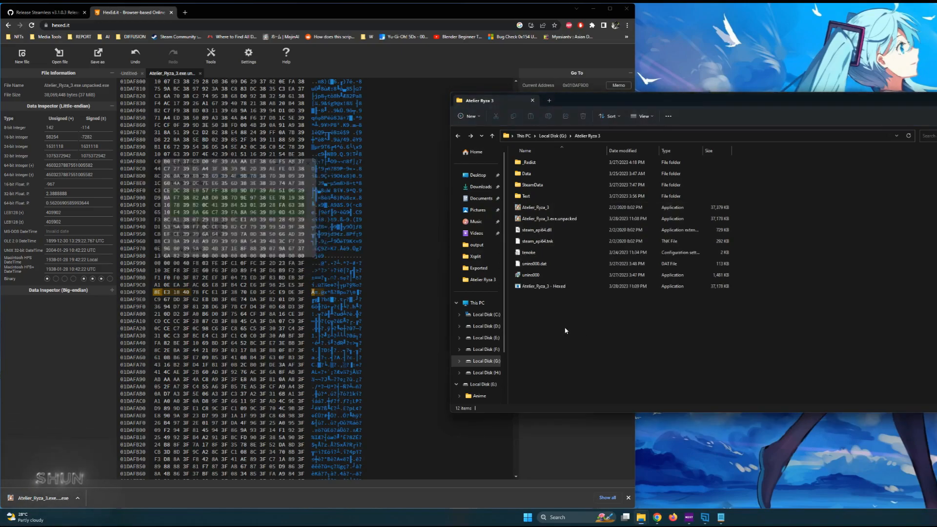
{"action": "left_click", "coordinate": [549, 218]}
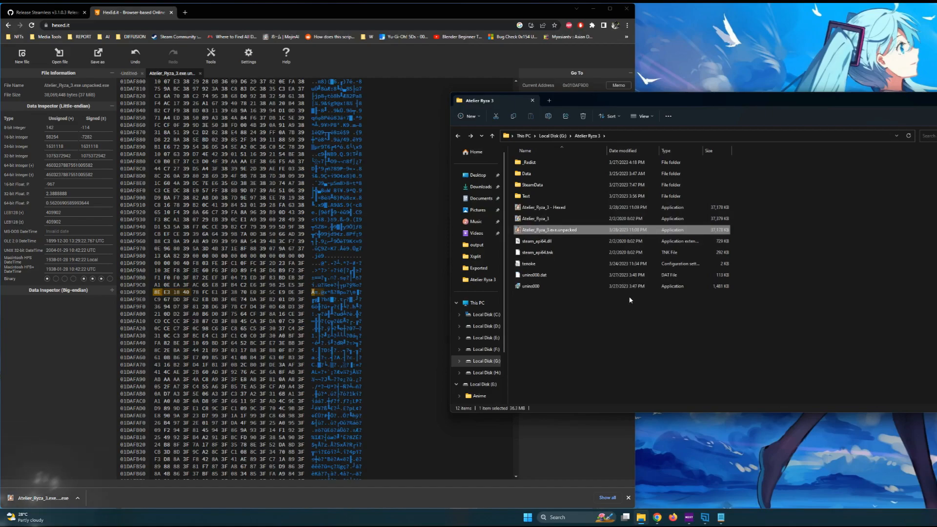
{"action": "left_click", "coordinate": [543, 218]}
{"action": "type", "text": " - default"}
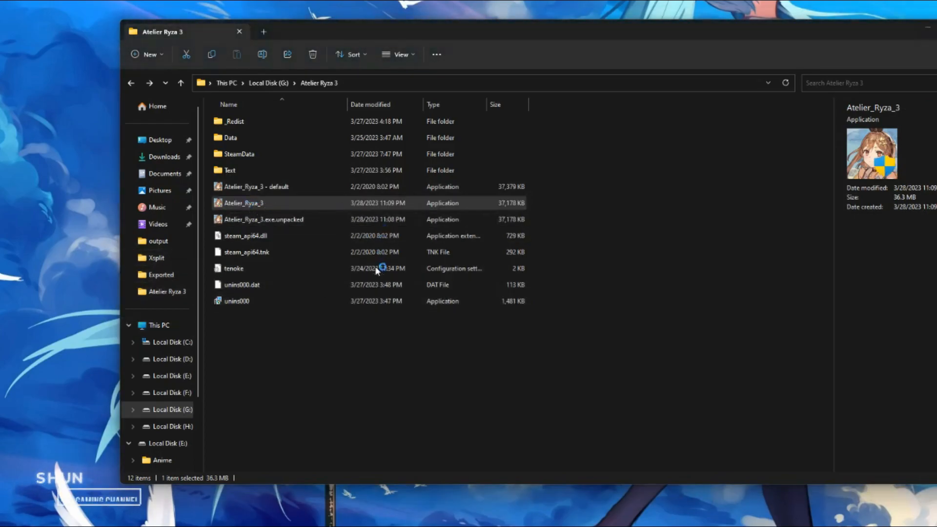
Run the patched Atelier_Ryza_3 past the SmartScreen 'Run anyway' warning and start the game.
{"action": "double_click", "coordinate": [243, 202]}
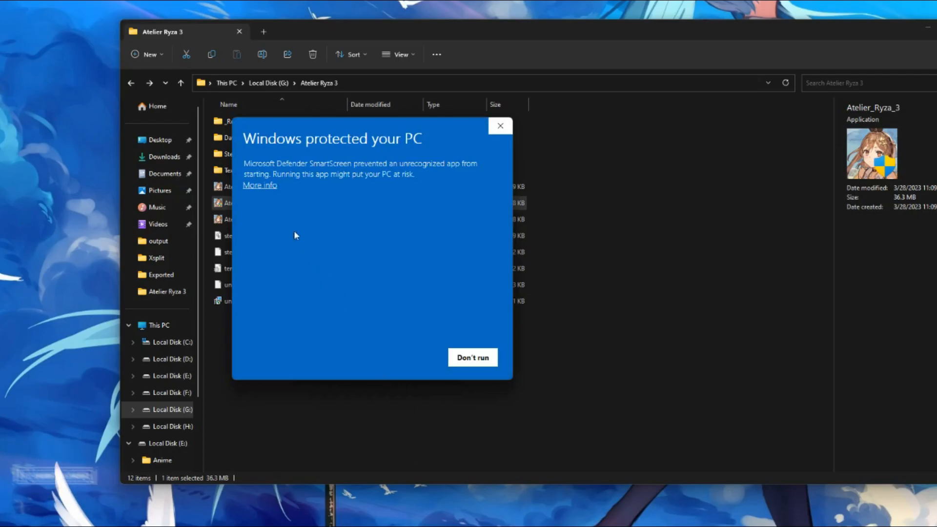
{"action": "left_click", "coordinate": [499, 125]}
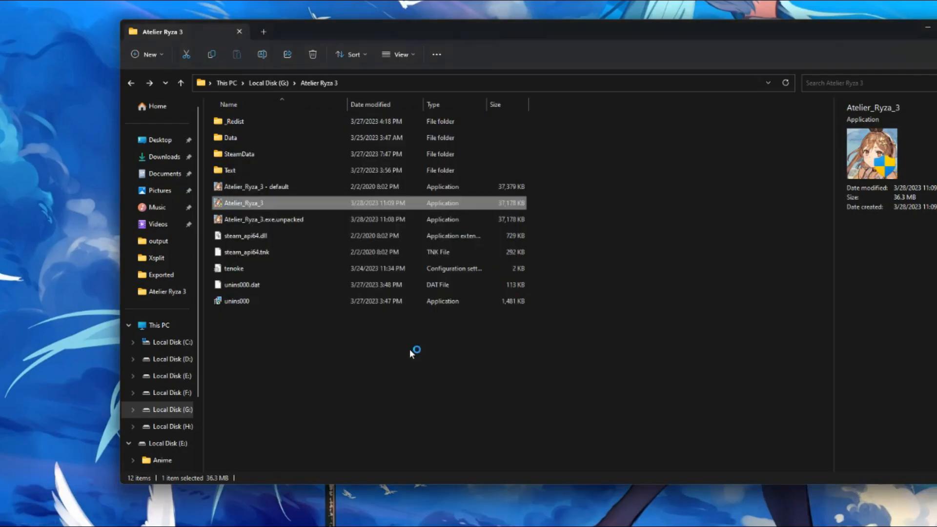
{"action": "double_click", "coordinate": [243, 202]}
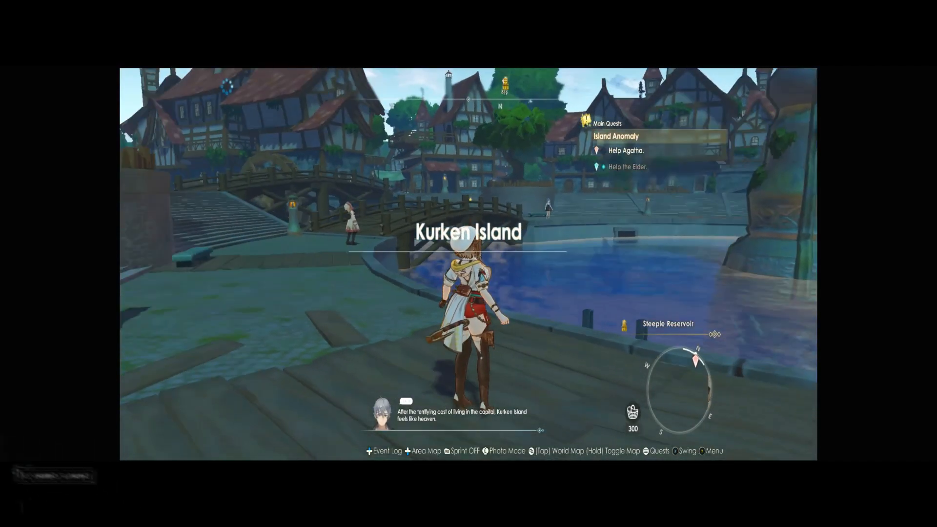
Check the game's Options from the main menu, then quit the game.
{"action": "key", "text": "menu"}
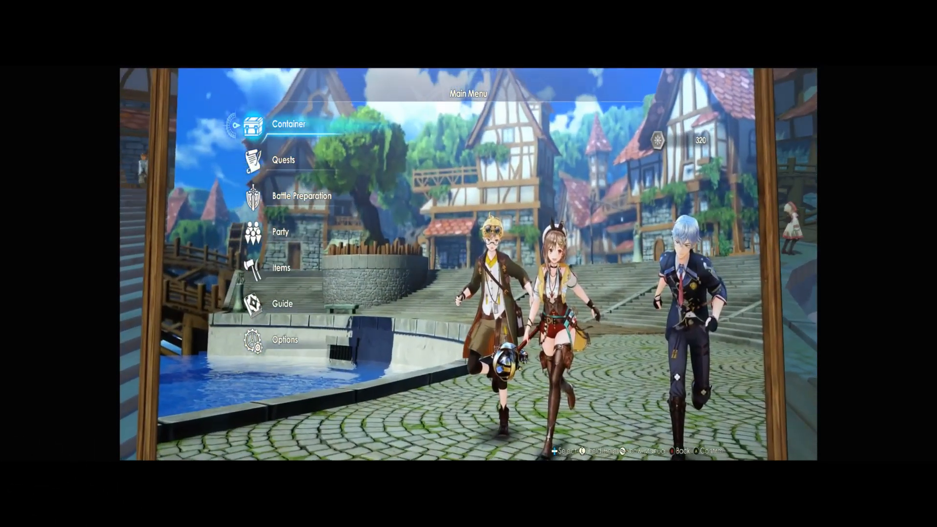
{"action": "left_click", "coordinate": [285, 340]}
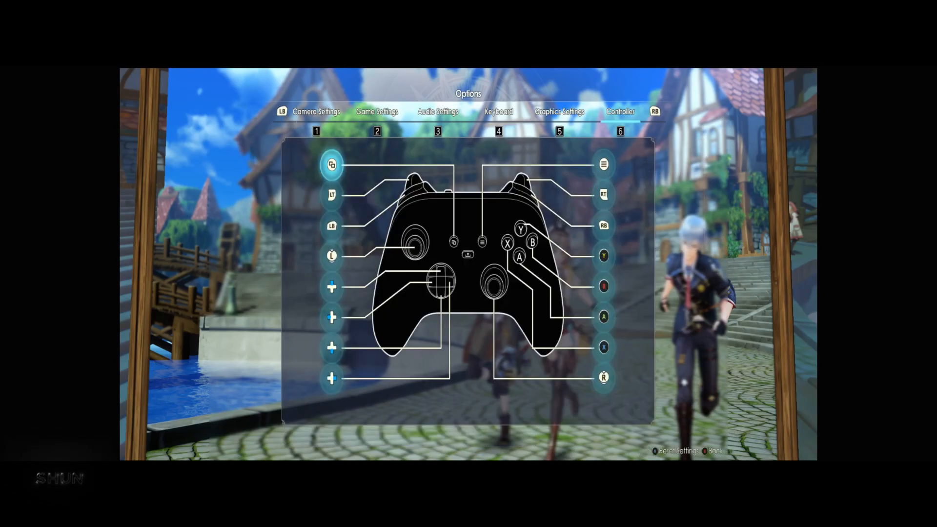
{"action": "left_click", "coordinate": [559, 112]}
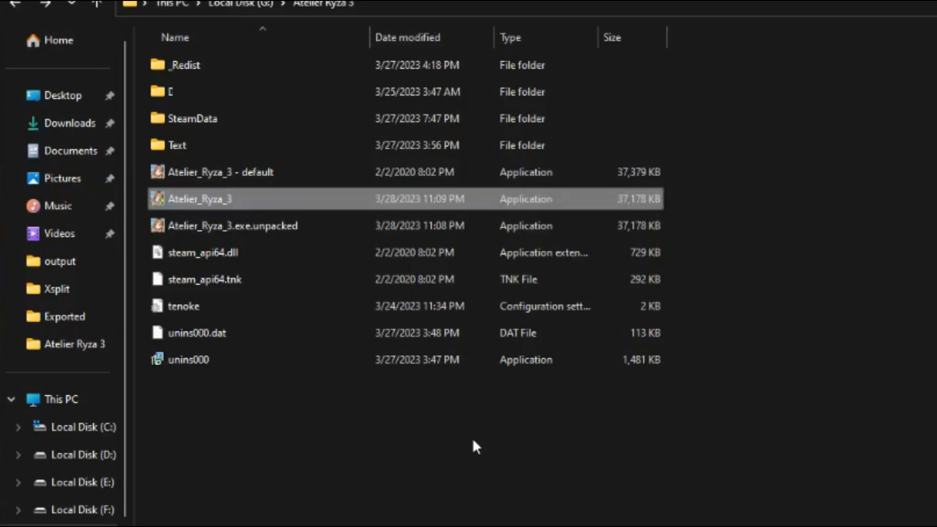
Open the Setting file in Documents\KoeiTecmo\Atelier Ryza 3.
{"action": "left_click", "coordinate": [233, 226]}
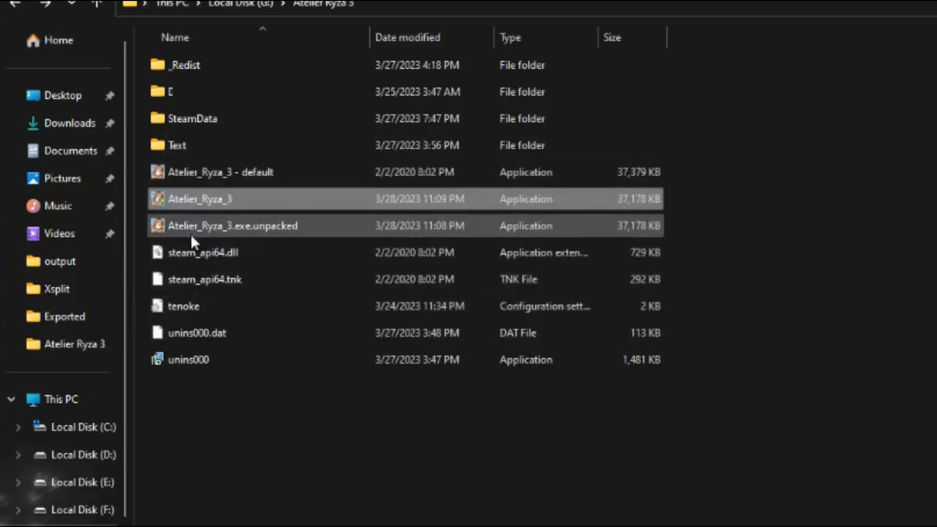
{"action": "right_click", "coordinate": [200, 199]}
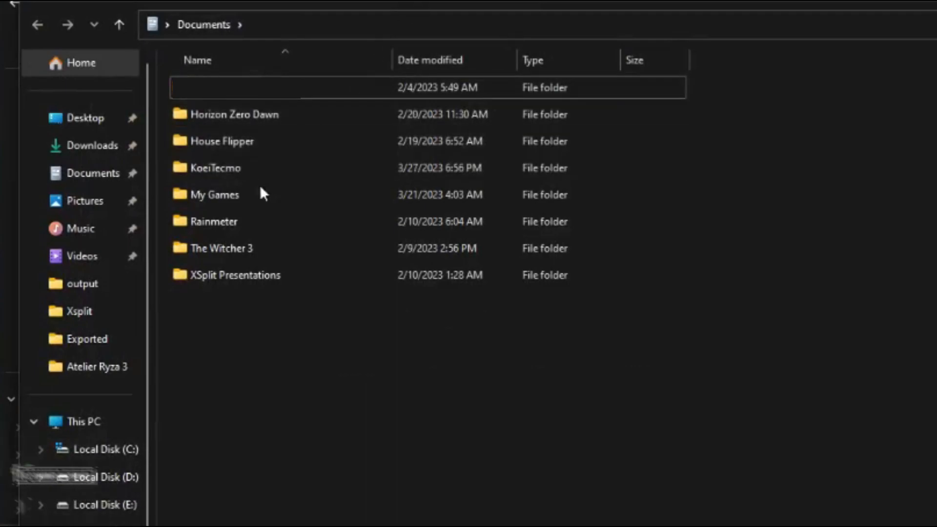
{"action": "double_click", "coordinate": [215, 167]}
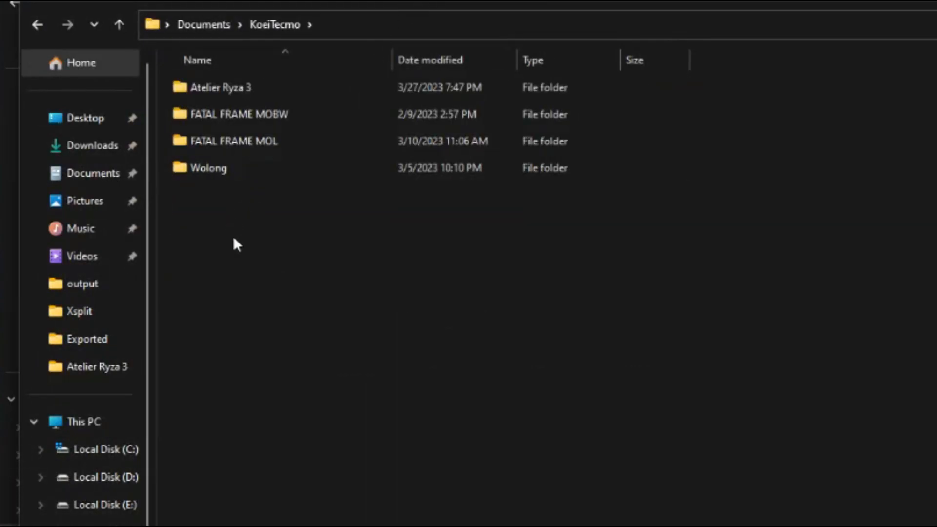
{"action": "double_click", "coordinate": [221, 87]}
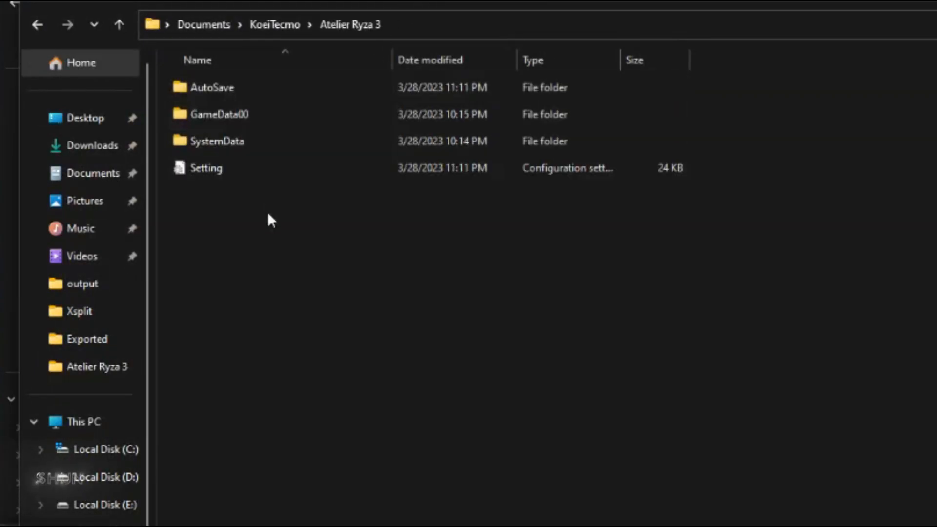
{"action": "double_click", "coordinate": [205, 168]}
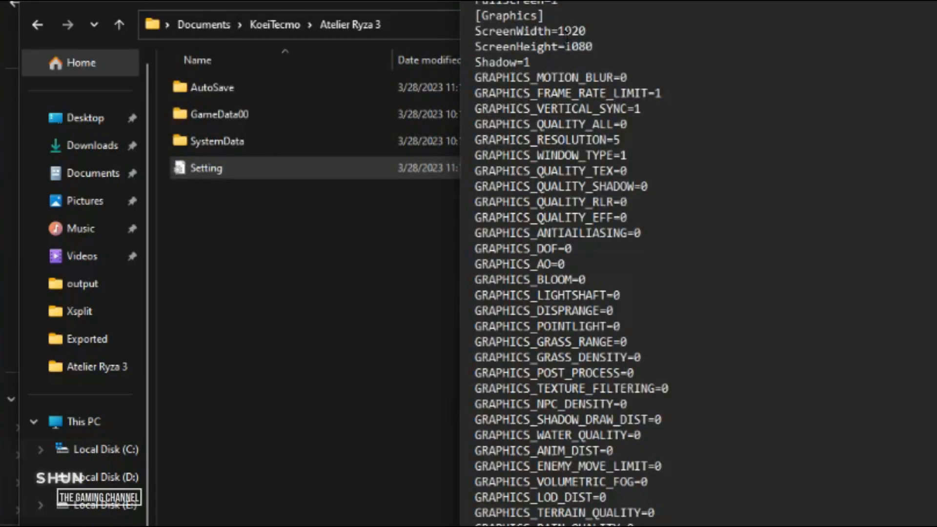
Change ScreenWidth from 1920 to 2560 in the Setting file.
{"action": "double_click", "coordinate": [570, 31]}
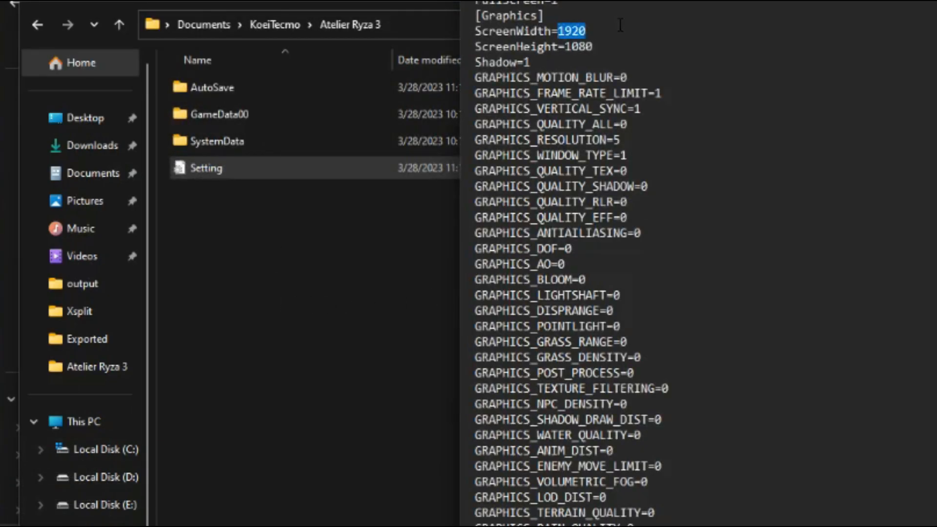
{"action": "type", "text": "2560"}
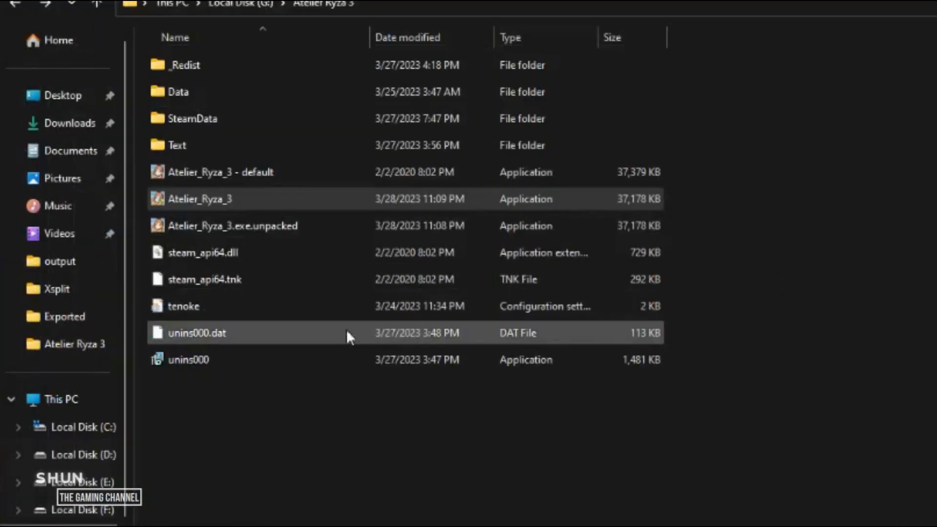
Relaunch the patched Atelier_Ryza_3 executable from the game folder.
{"action": "left_click", "coordinate": [200, 199]}
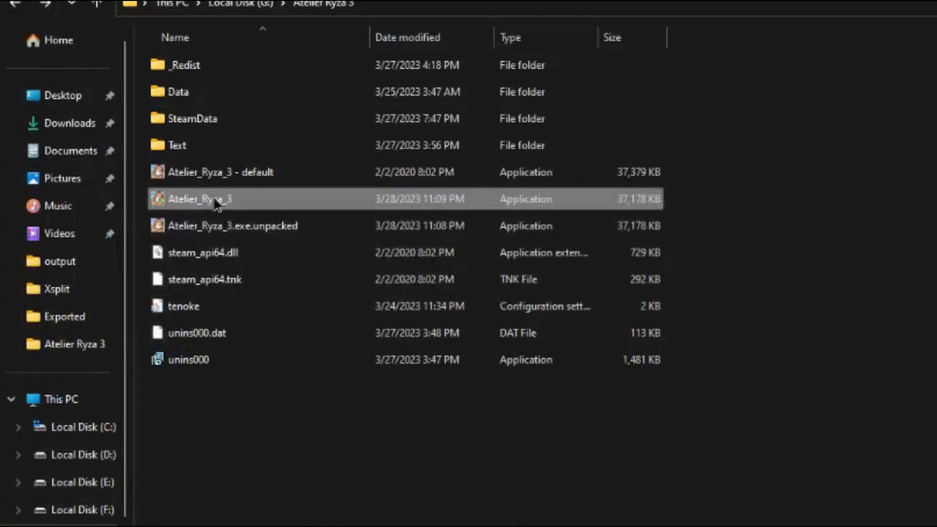
{"action": "double_click", "coordinate": [200, 198]}
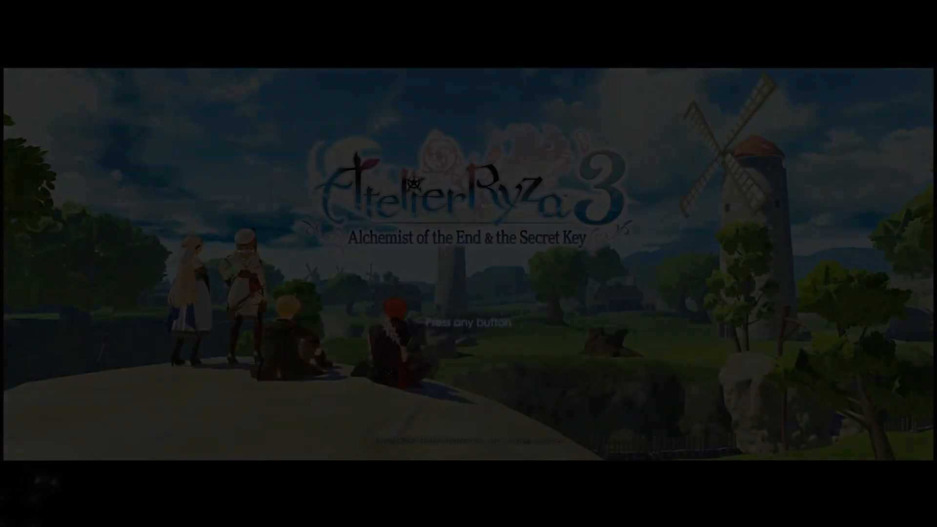
Dismiss the title screen and rename the executable 'Atelier_Ryza_3 - Hexed ultrawide'.
{"action": "key", "text": "enter"}
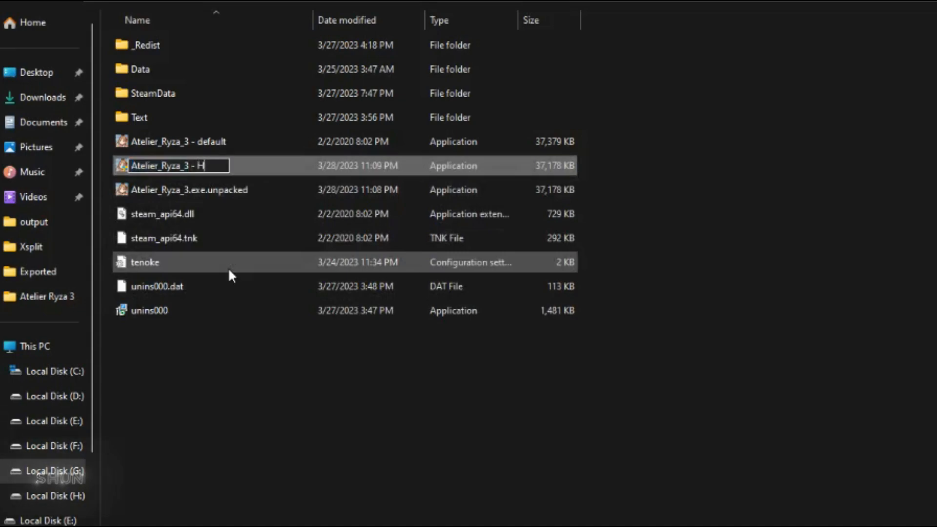
{"action": "type", "text": "exed ultrawid"}
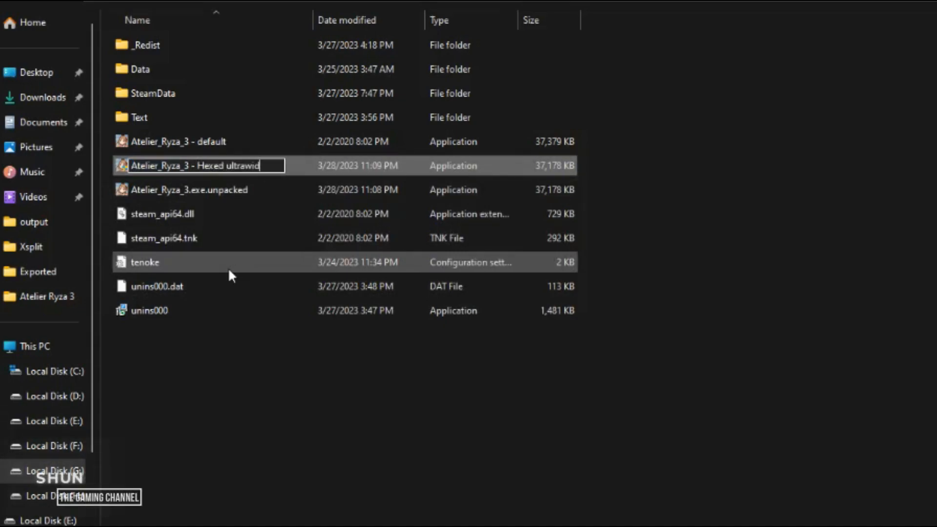